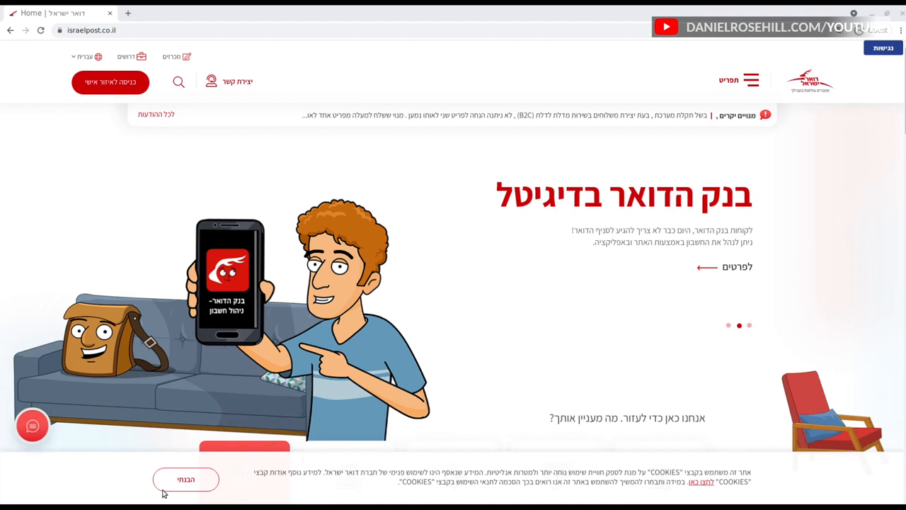
# Step: Dismiss the cookie notice with 'הבנתי' so the home page shows cleanly
pyautogui.click(186, 478)
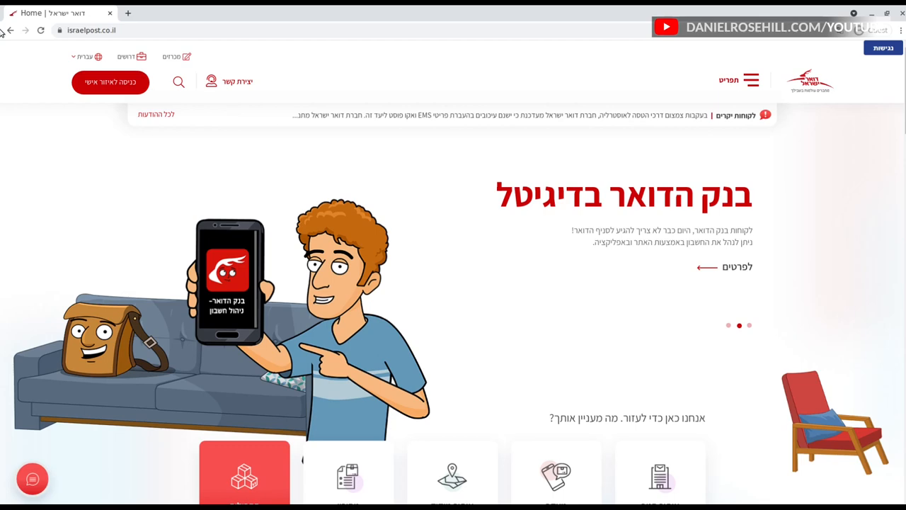
pyautogui.moveTo(119, 96)
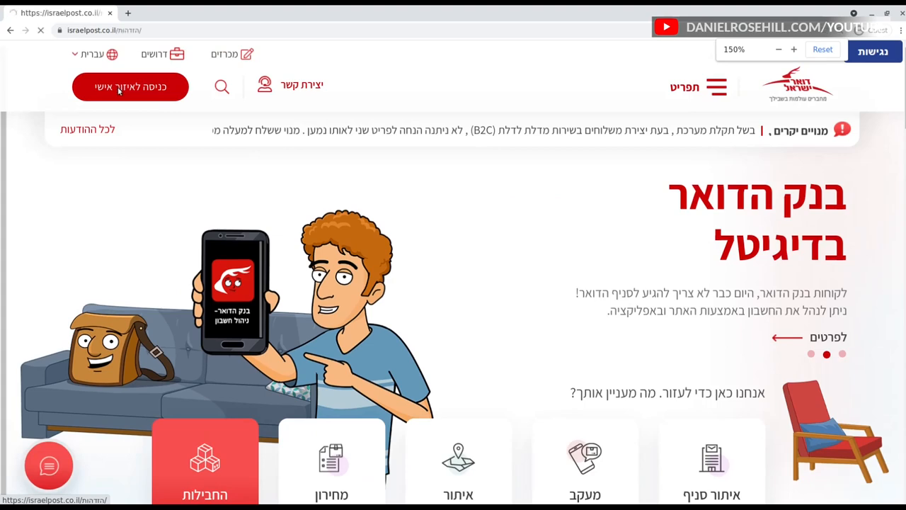
# Step: Go to the personal-area sign-in page from the header login button
pyautogui.click(130, 86)
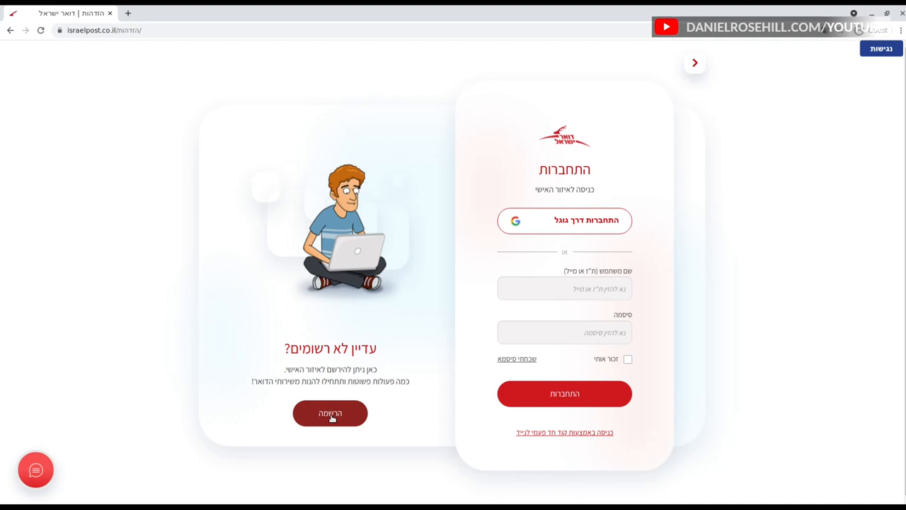
pyautogui.moveTo(606, 236)
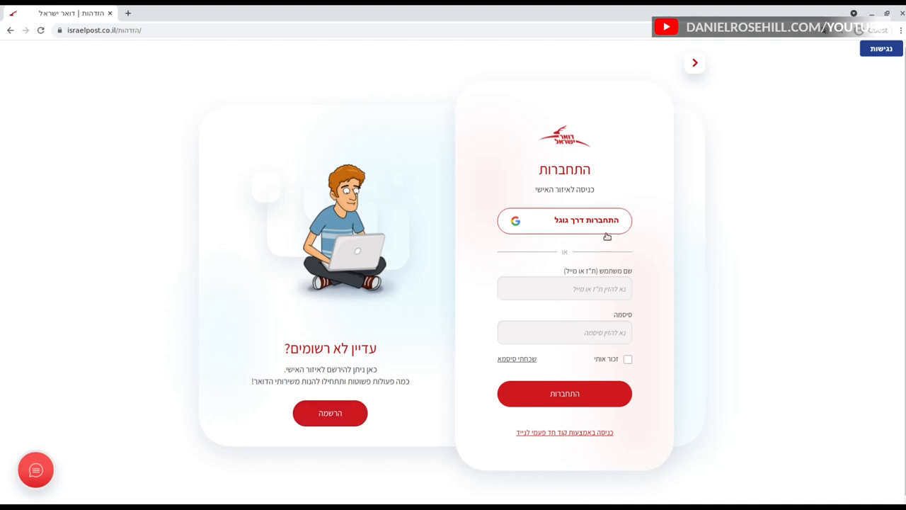
pyautogui.moveTo(598, 245)
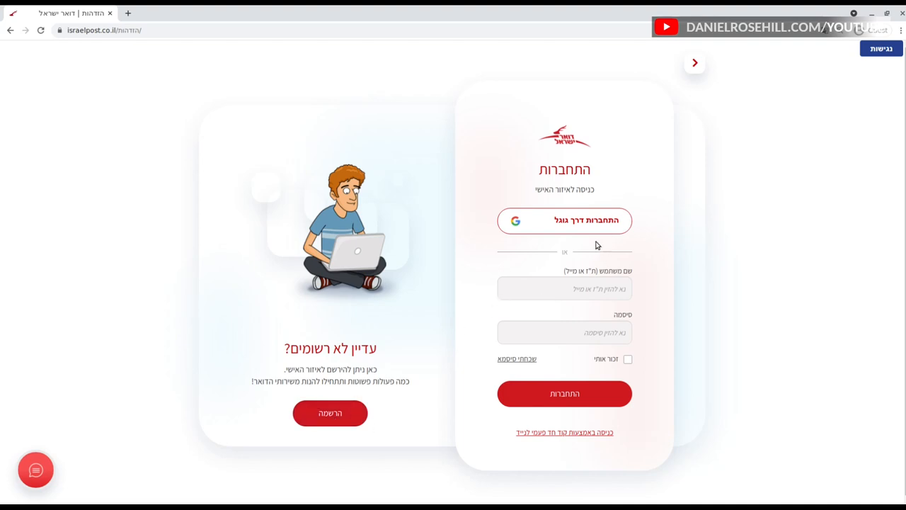
pyautogui.moveTo(363, 481)
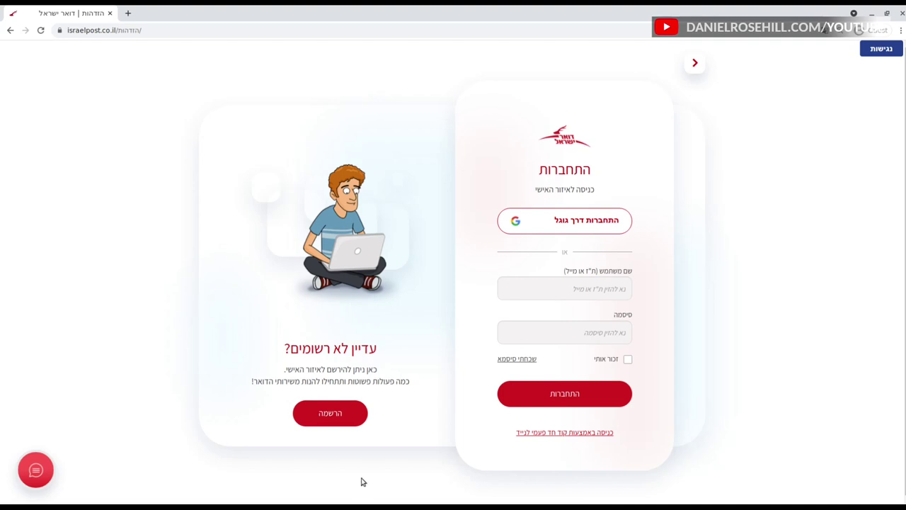
# Step: Switch to the 'הרשמה' registration form and review its name, email, mobile and password fields
pyautogui.click(330, 413)
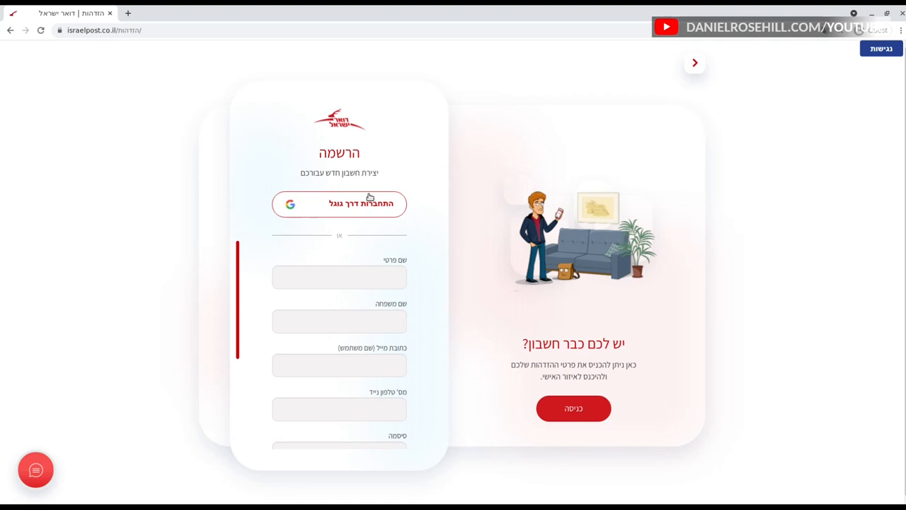
pyautogui.moveTo(377, 318)
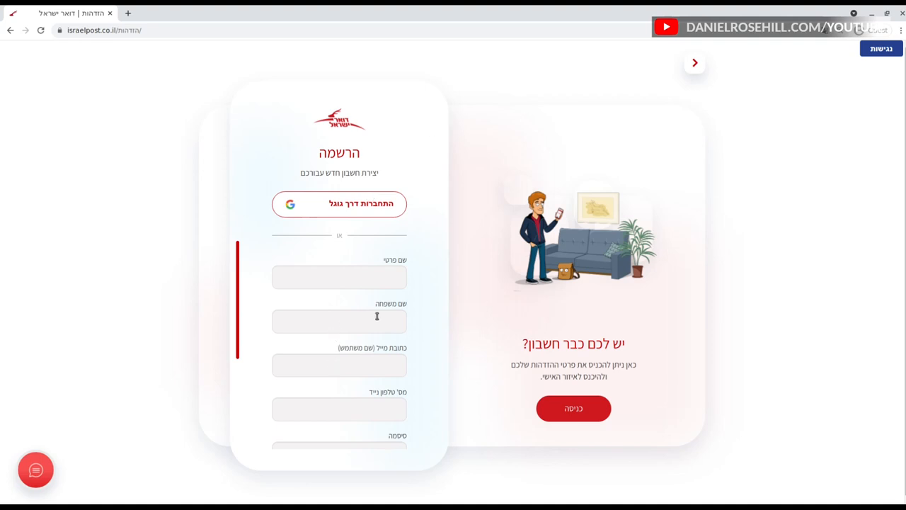
pyautogui.scroll(-3)
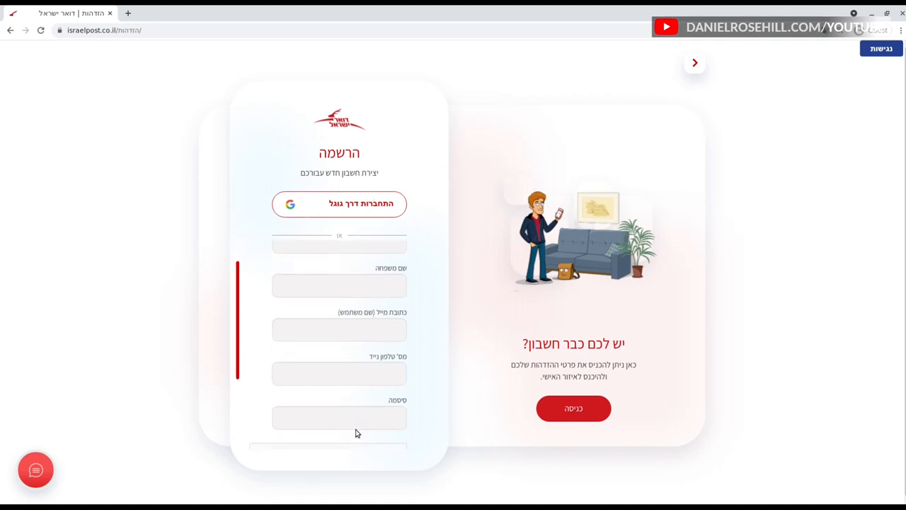
pyautogui.scroll(-3)
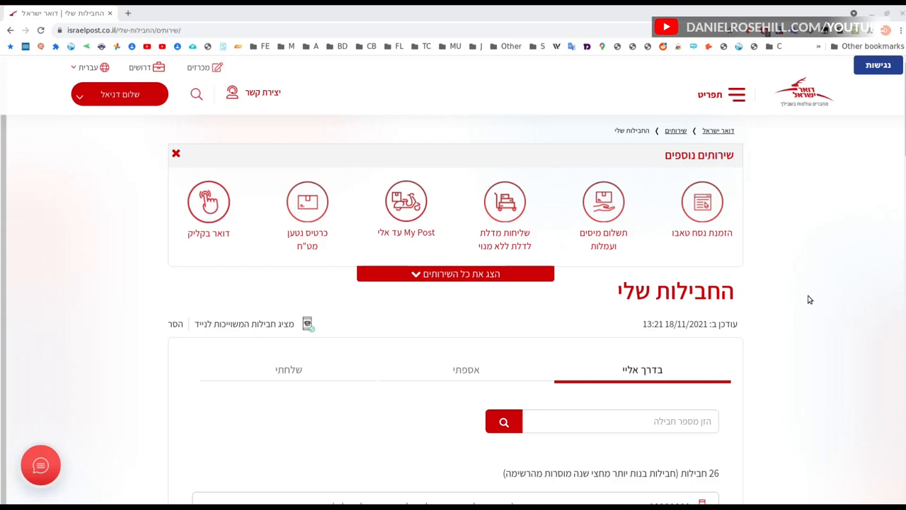
pyautogui.moveTo(835, 223)
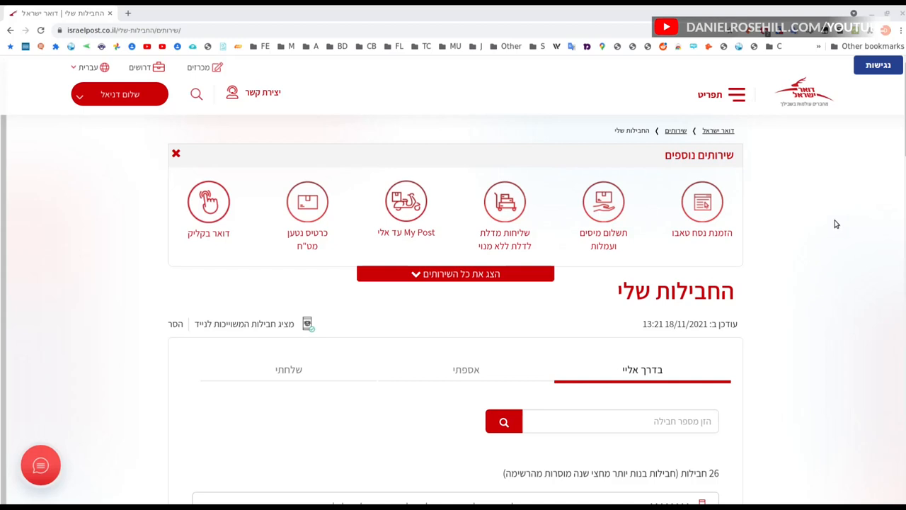
pyautogui.moveTo(819, 147)
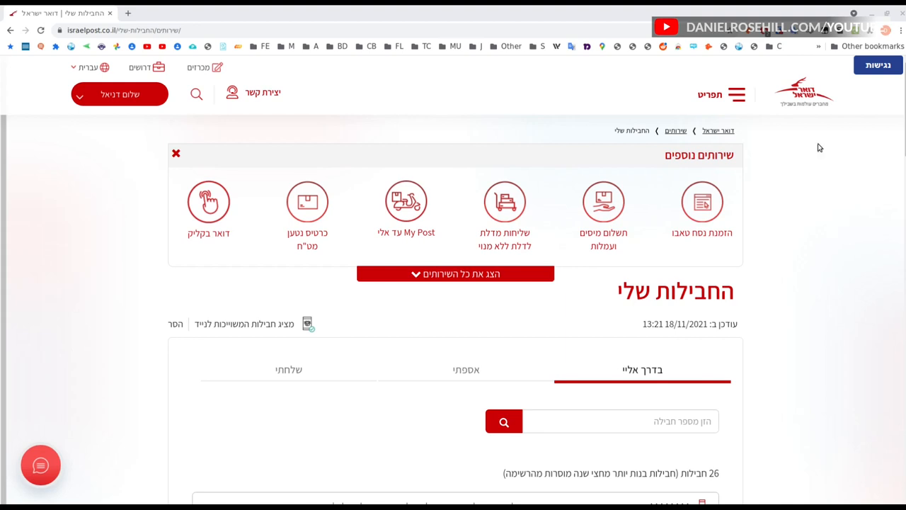
pyautogui.moveTo(672, 317)
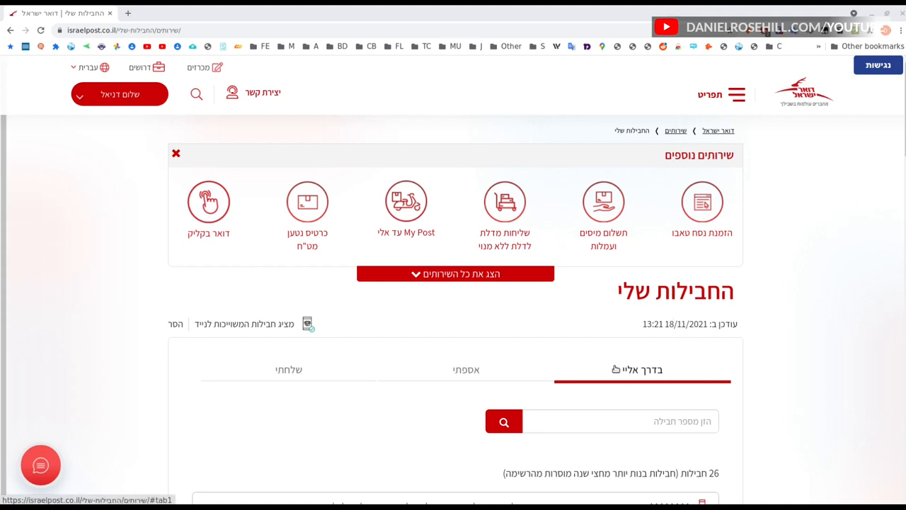
pyautogui.moveTo(429, 351)
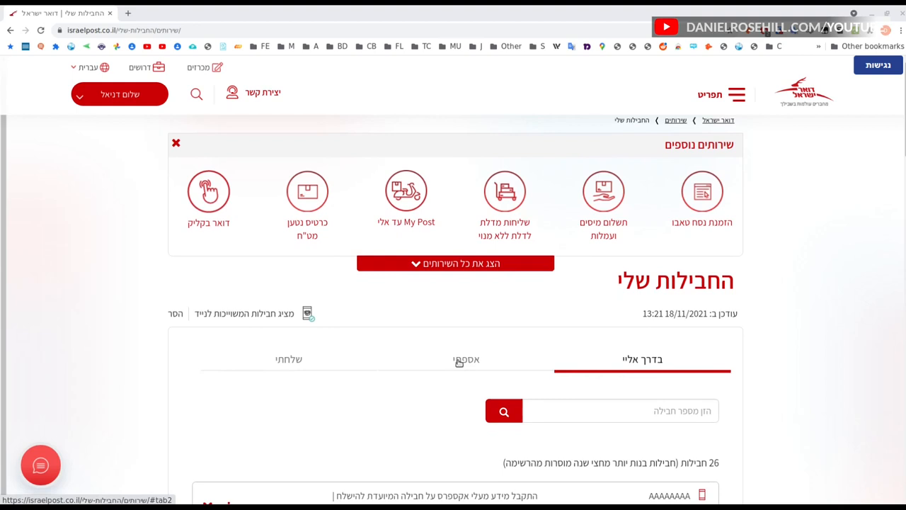
# Step: Scroll My Parcels to reveal the Coat and FiMi entries dated 17/11/2021 and 11/11/2021
pyautogui.scroll(-3)
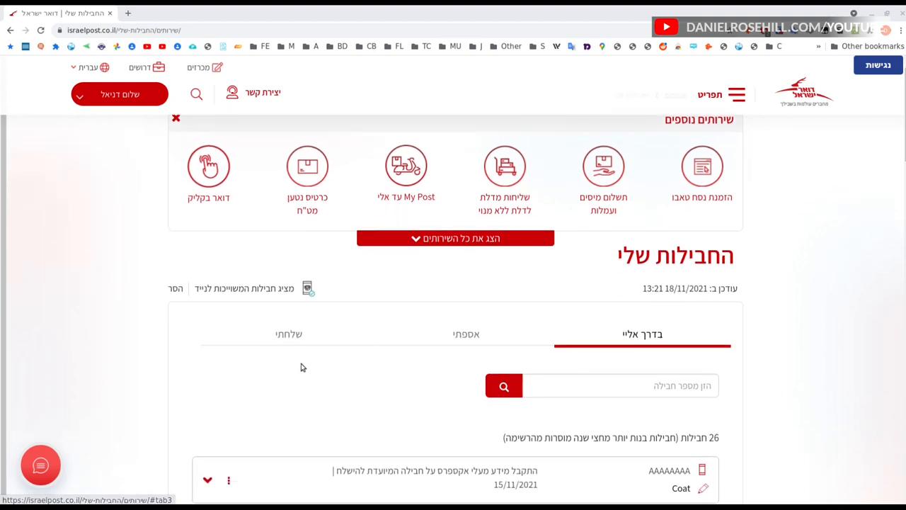
pyautogui.scroll(-3)
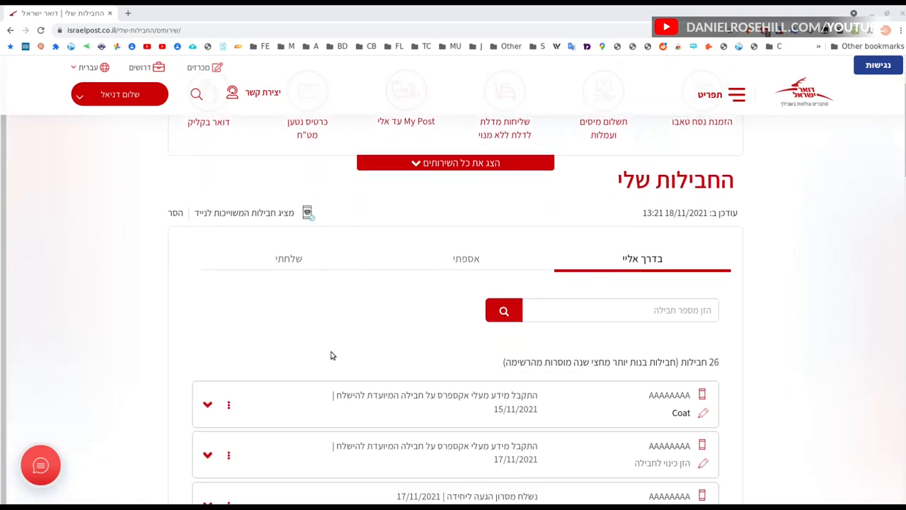
pyautogui.scroll(-3)
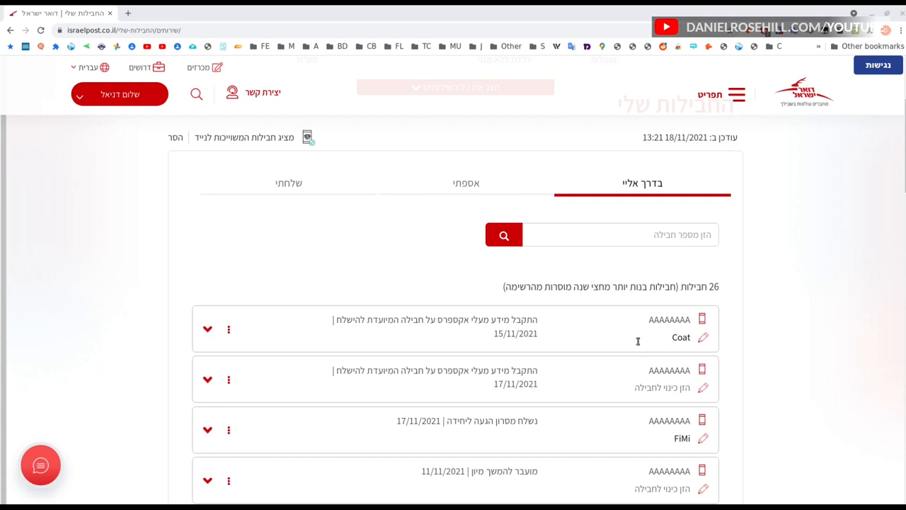
pyautogui.moveTo(636, 319)
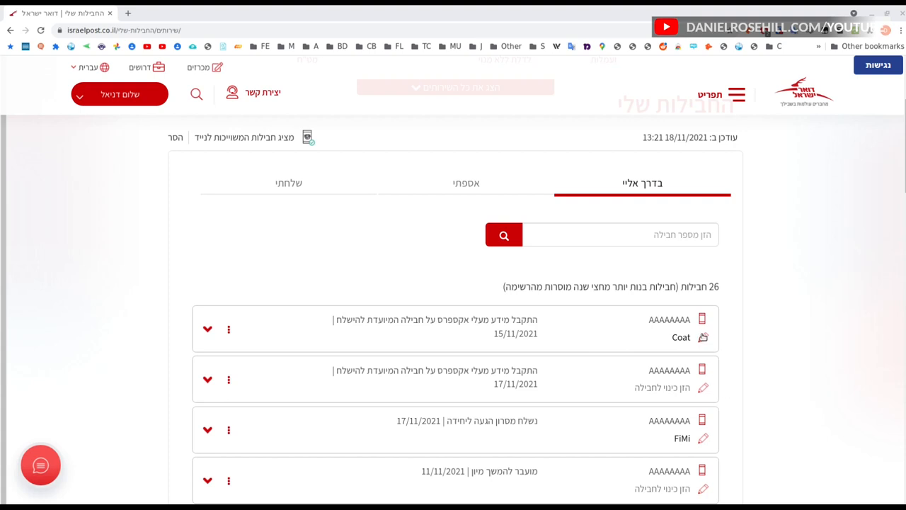
pyautogui.moveTo(703, 351)
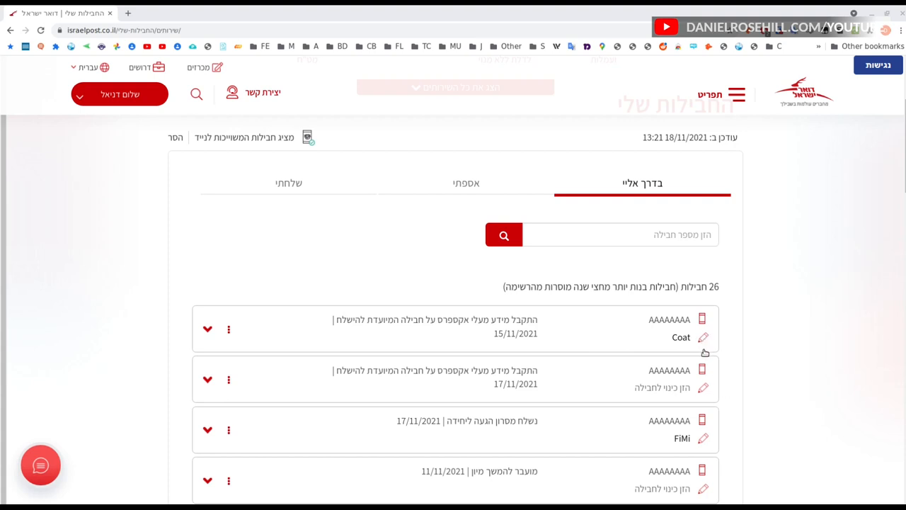
# Step: Nickname the second parcel, dated 17/11/2021, 'Leggings'
pyautogui.click(703, 388)
pyautogui.write('Leggings')
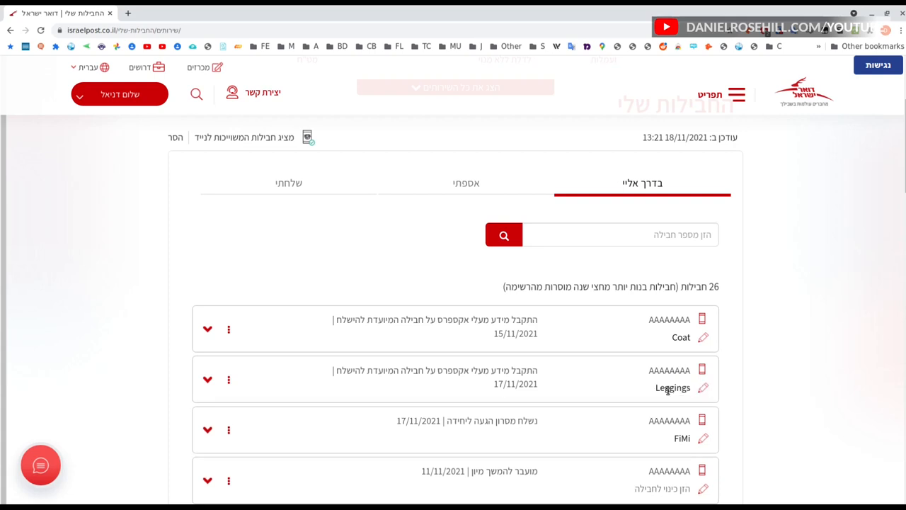
pyautogui.moveTo(751, 377)
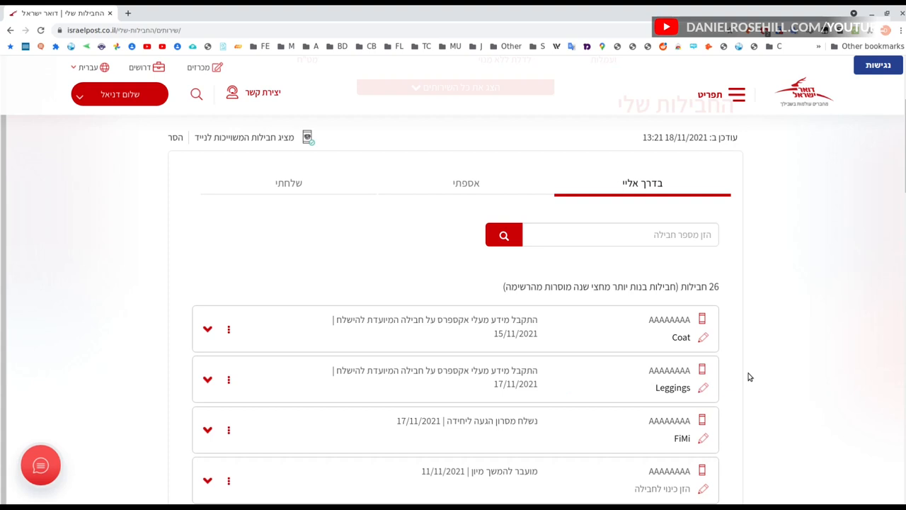
pyautogui.moveTo(685, 373)
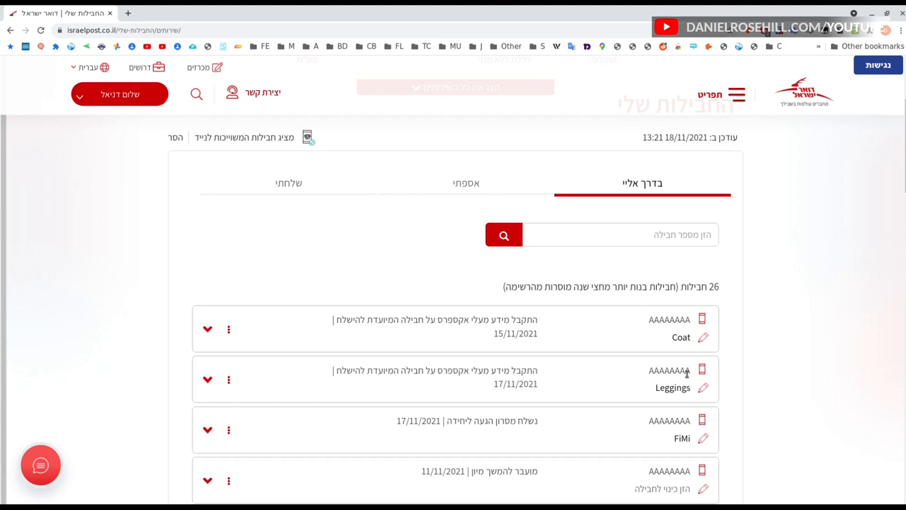
pyautogui.moveTo(177, 395)
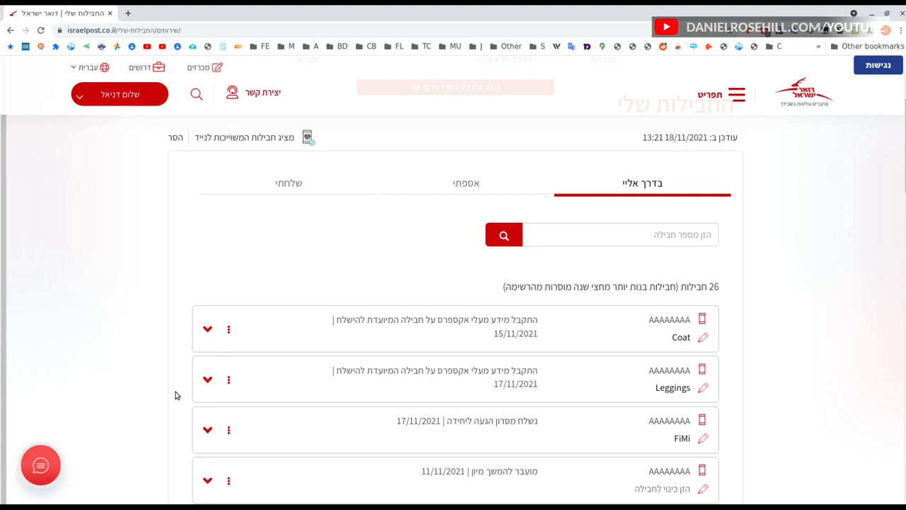
# Step: Show the Coat parcel's actions: item removal, customs payment and My Post delivery
pyautogui.click(228, 328)
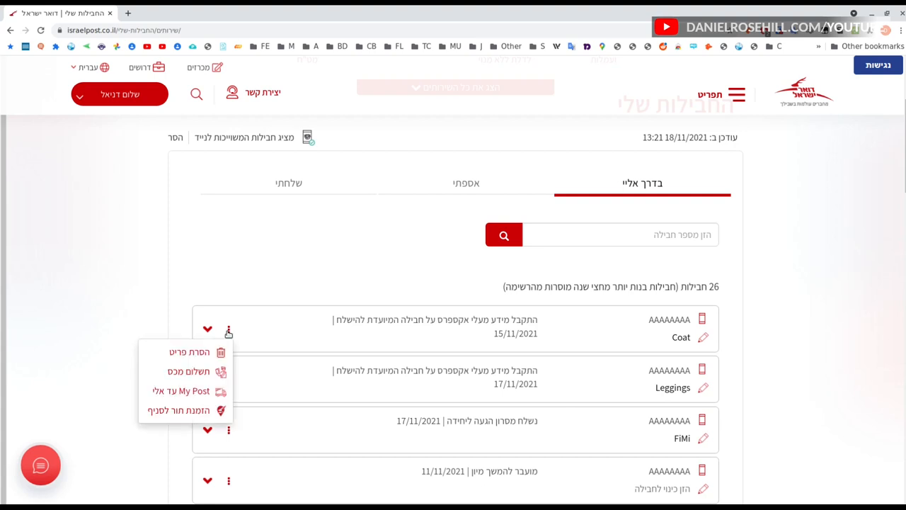
pyautogui.moveTo(244, 352)
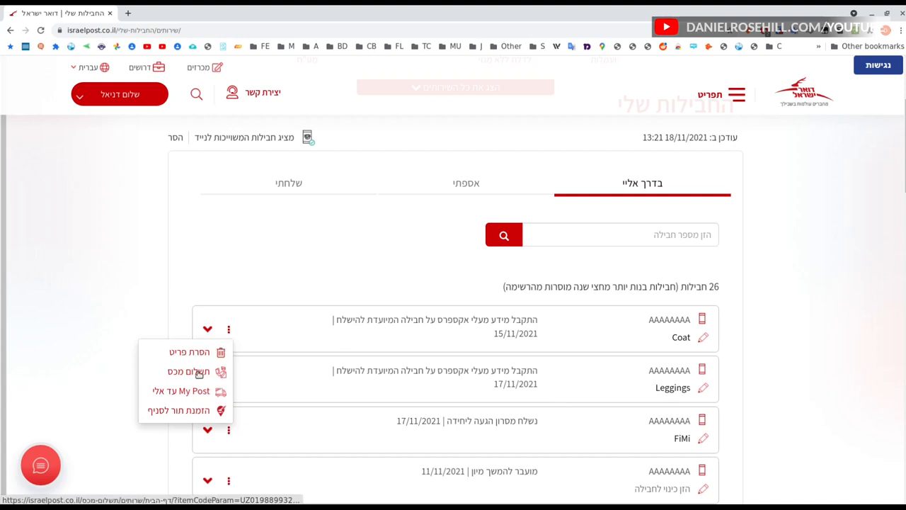
pyautogui.moveTo(199, 391)
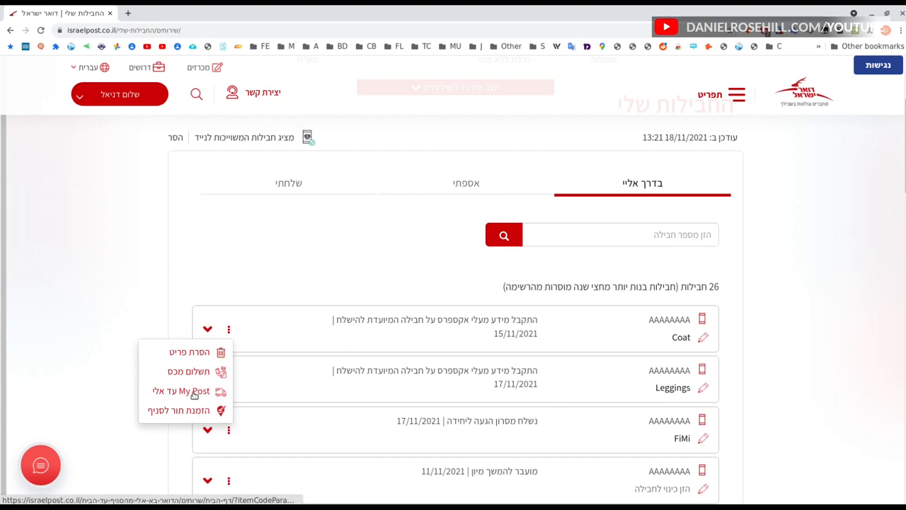
pyautogui.moveTo(185, 391)
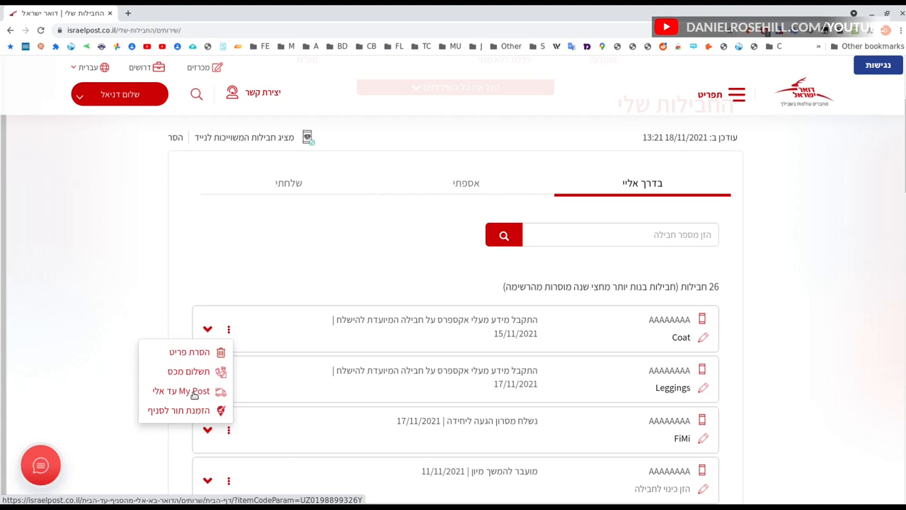
pyautogui.moveTo(632, 296)
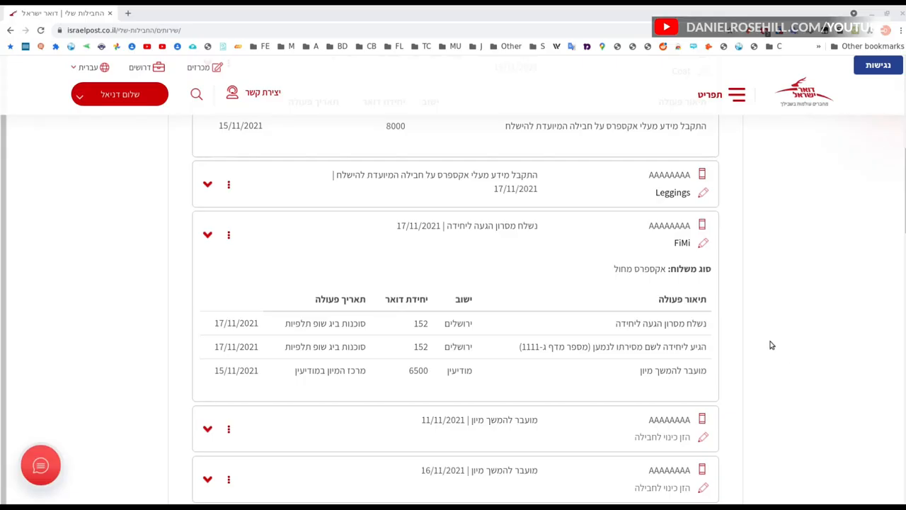
pyautogui.moveTo(153, 249)
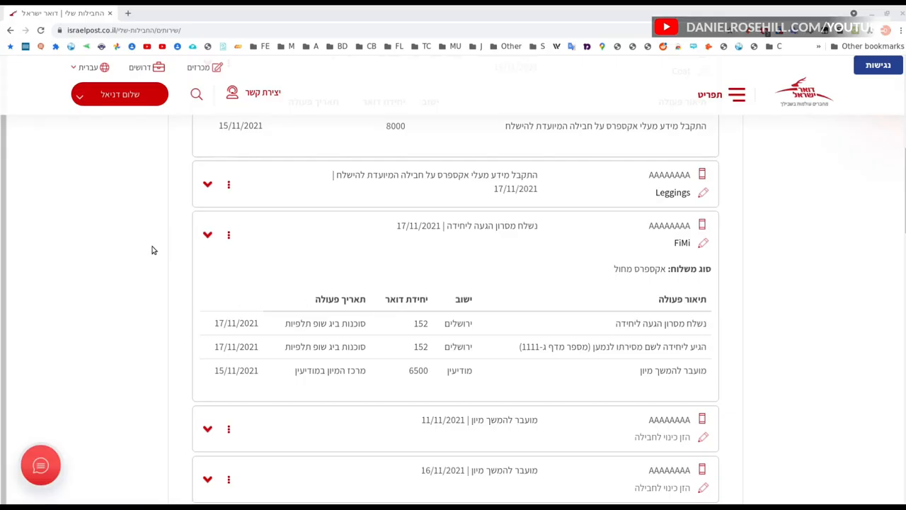
pyautogui.moveTo(133, 238)
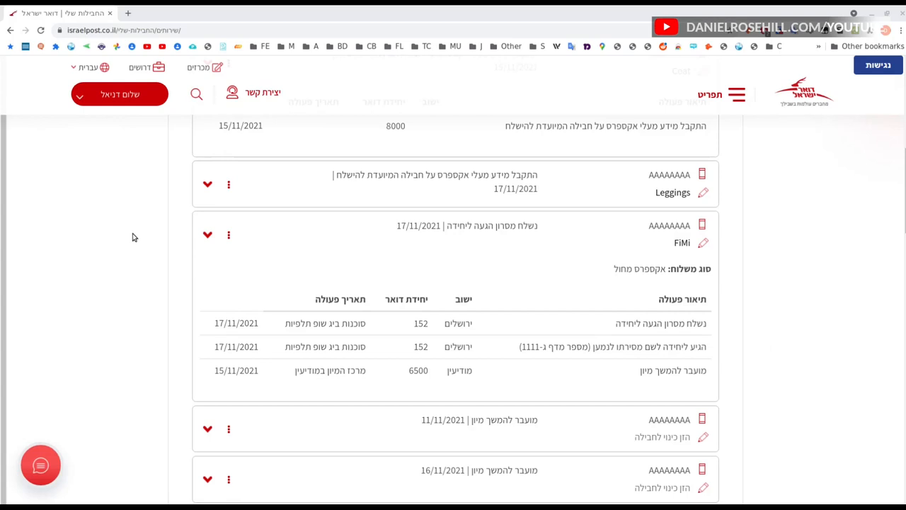
pyautogui.moveTo(139, 241)
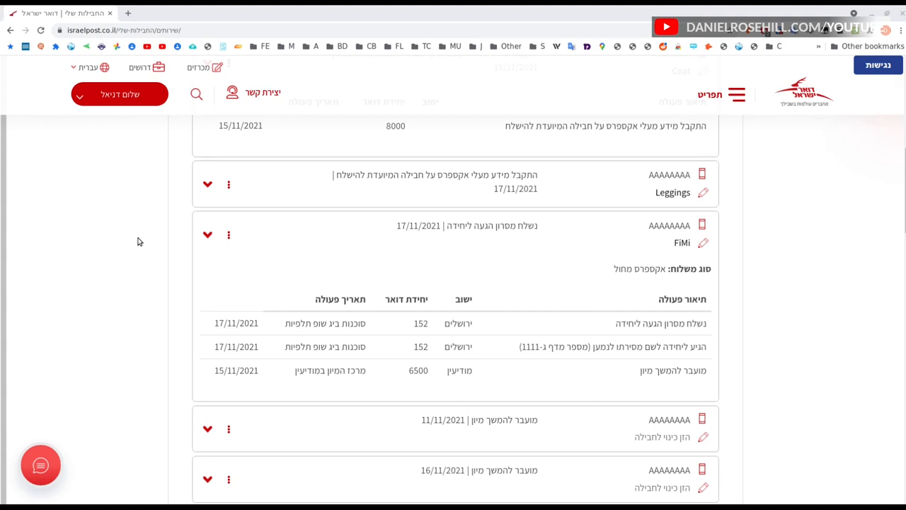
pyautogui.moveTo(654, 357)
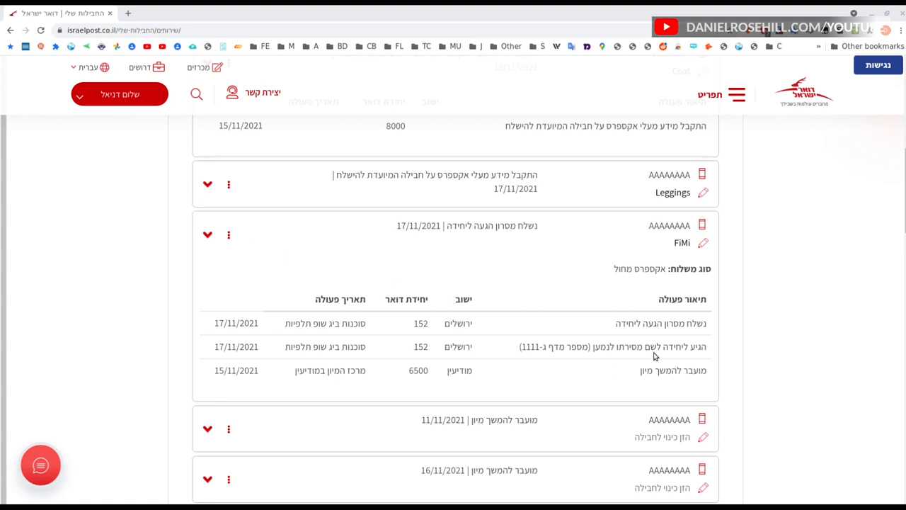
pyautogui.moveTo(660, 259)
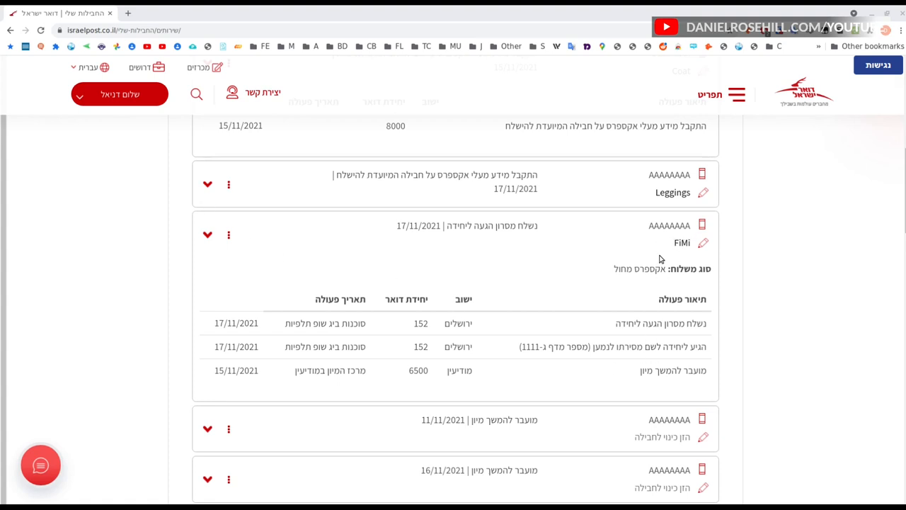
pyautogui.moveTo(585, 257)
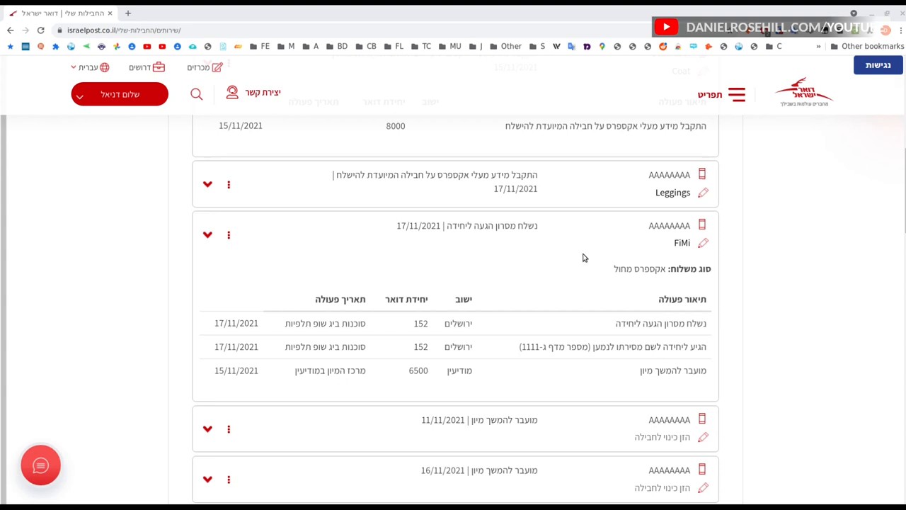
pyautogui.moveTo(674, 382)
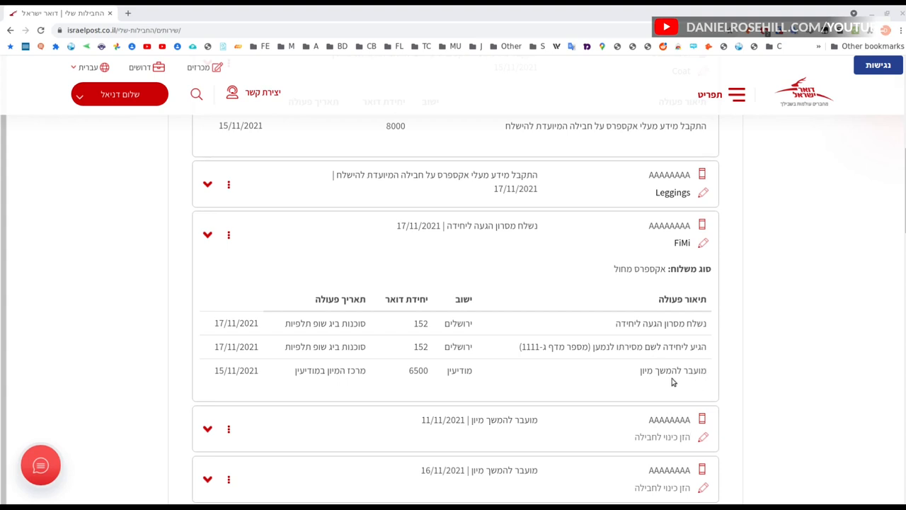
pyautogui.moveTo(405, 377)
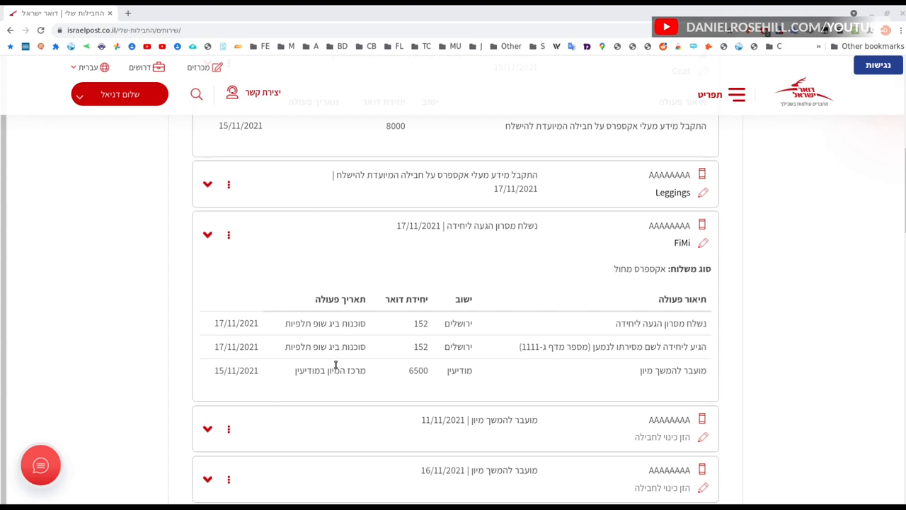
pyautogui.moveTo(564, 374)
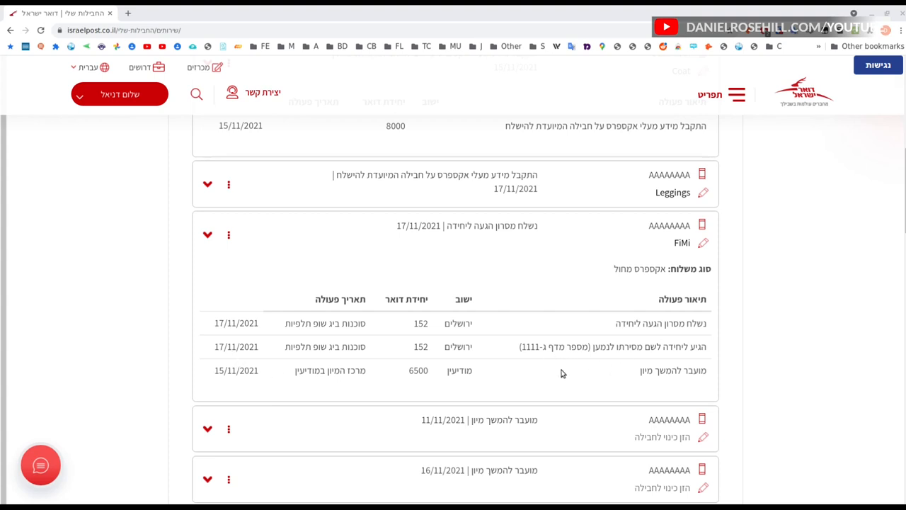
pyautogui.moveTo(395, 382)
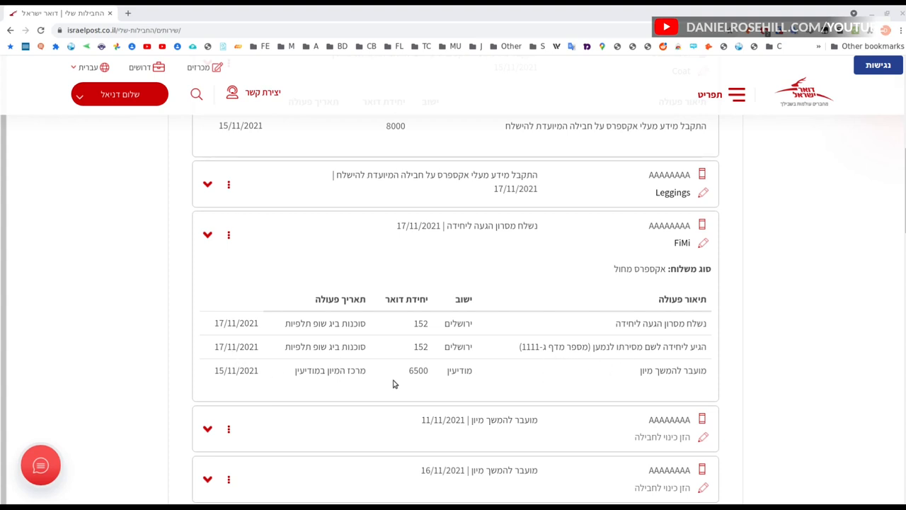
pyautogui.moveTo(693, 326)
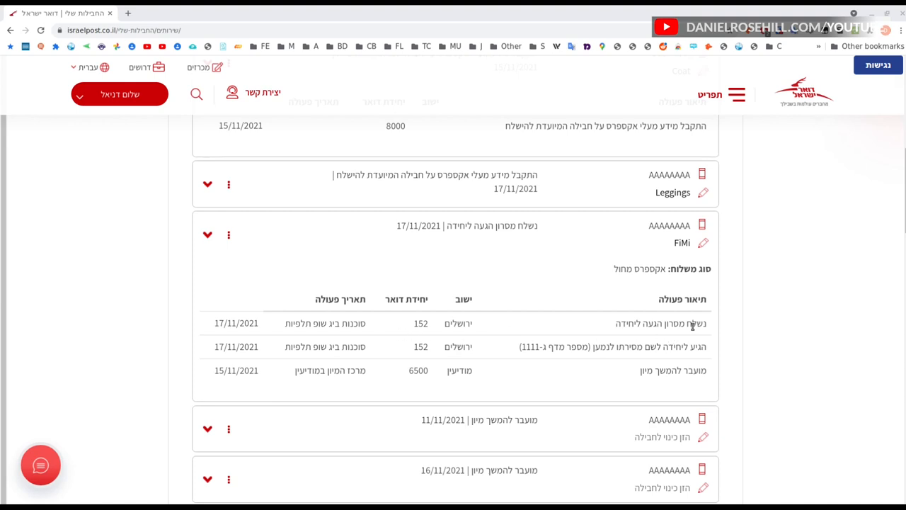
pyautogui.moveTo(654, 318)
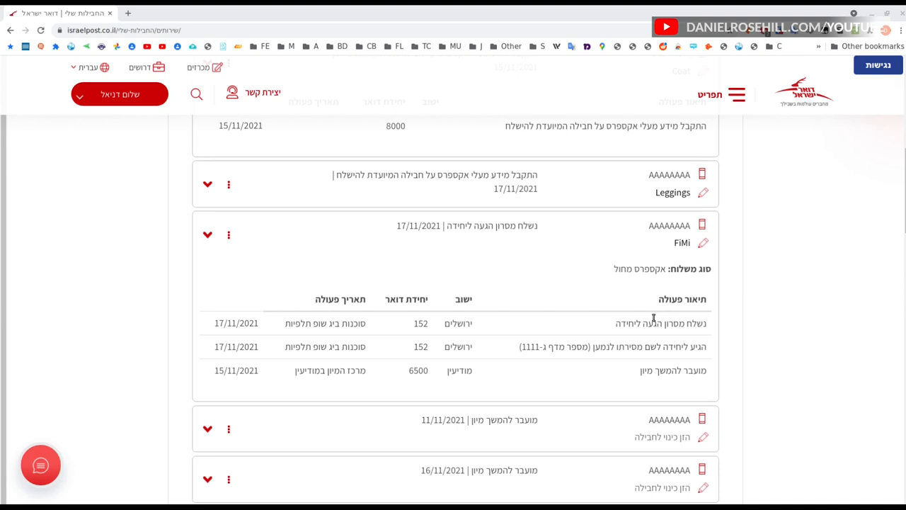
pyautogui.moveTo(183, 9)
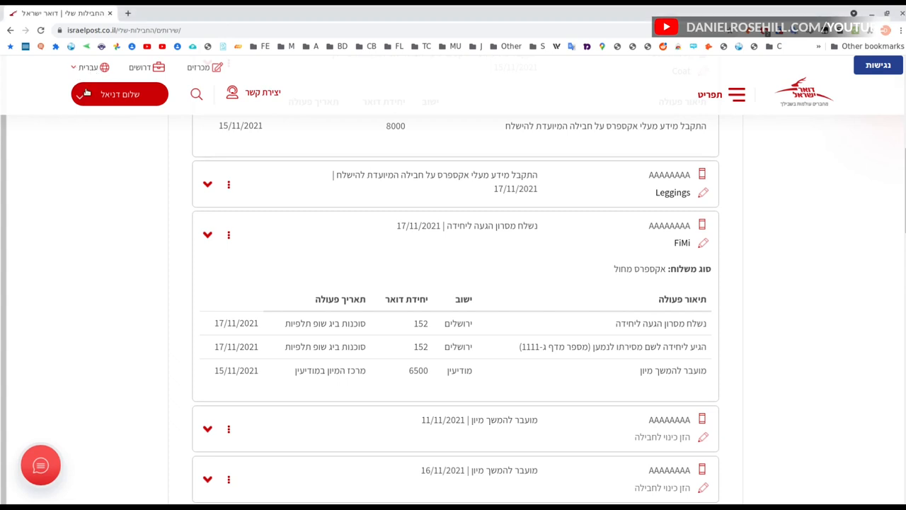
pyautogui.moveTo(238, 333)
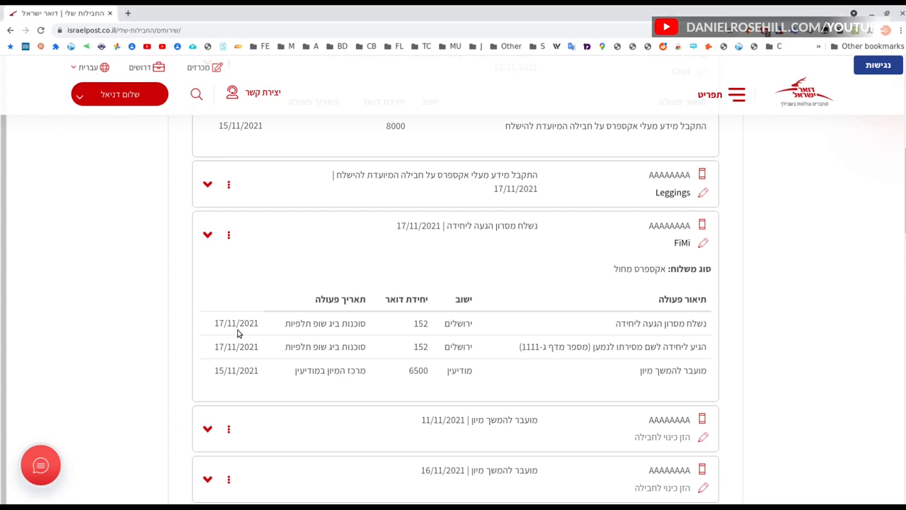
pyautogui.moveTo(302, 303)
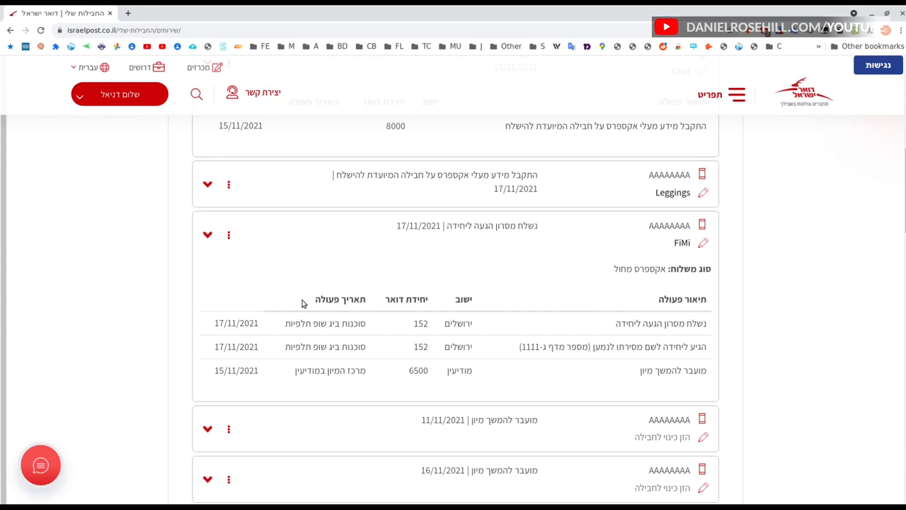
pyautogui.scroll(3)
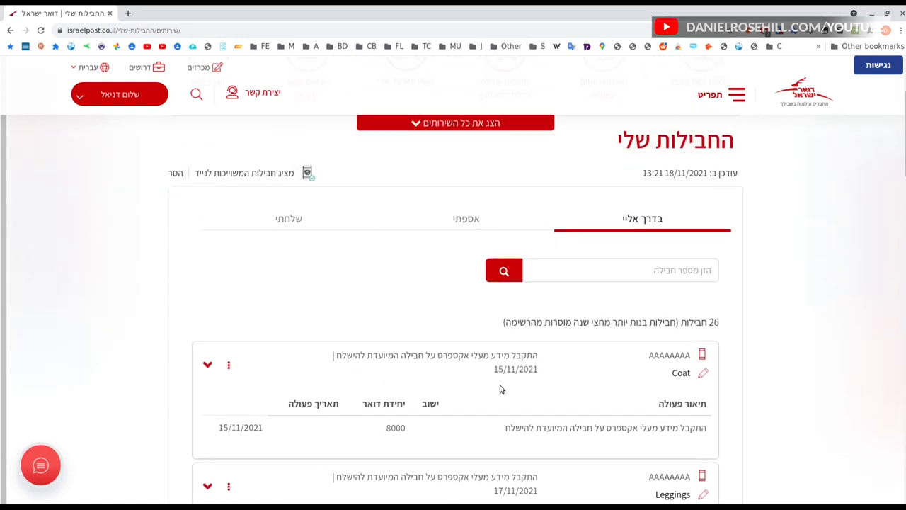
pyautogui.click(456, 121)
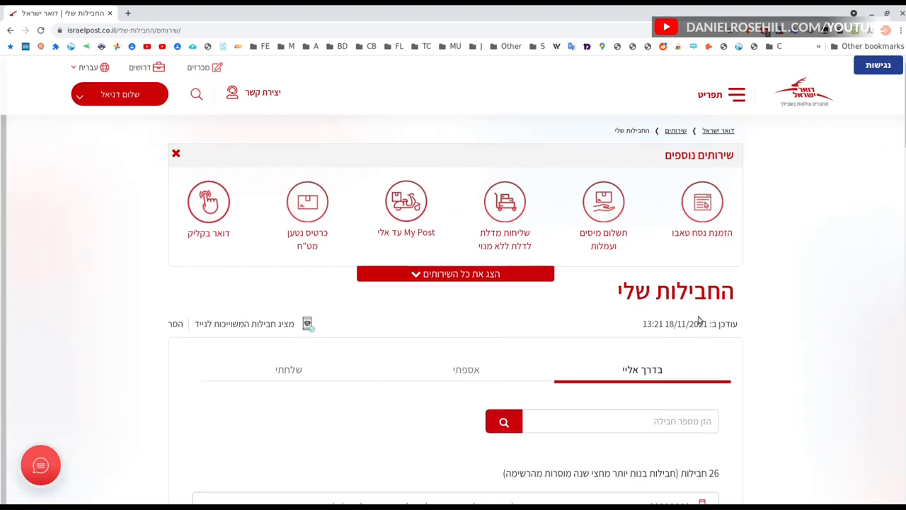
pyautogui.moveTo(693, 305)
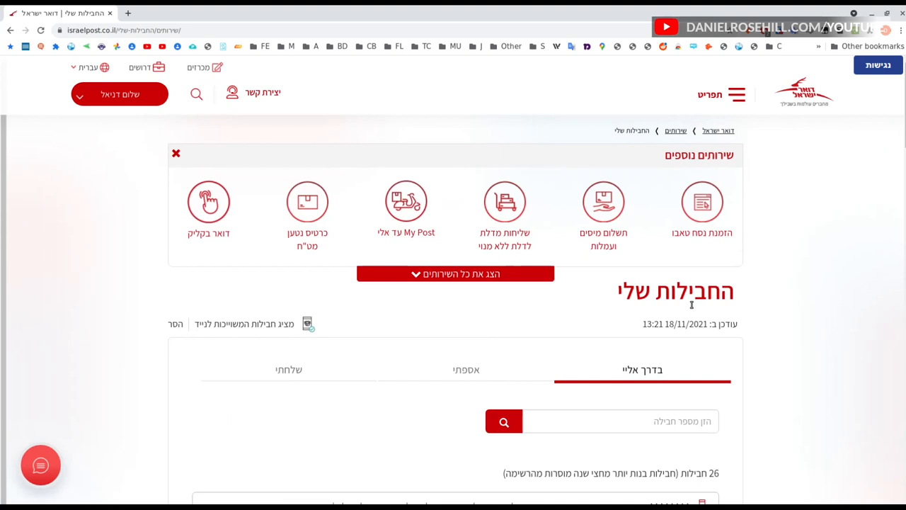
pyautogui.moveTo(834, 264)
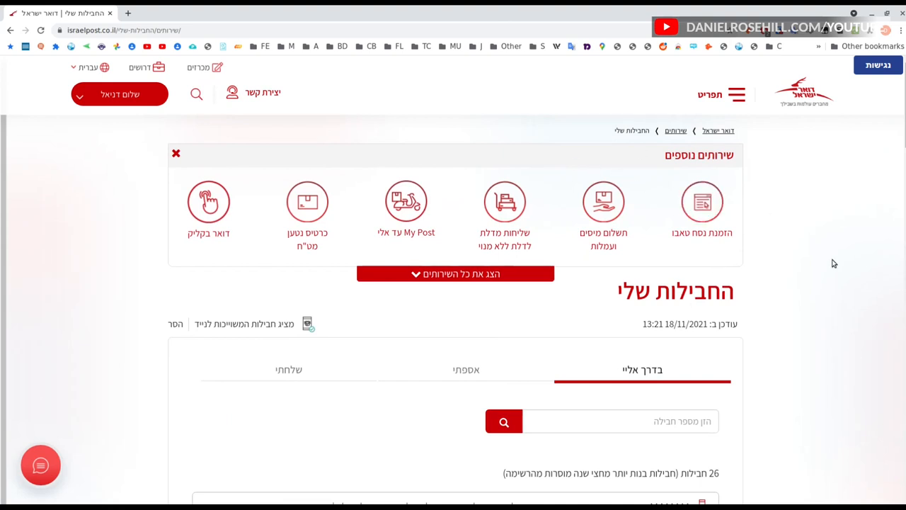
pyautogui.moveTo(793, 255)
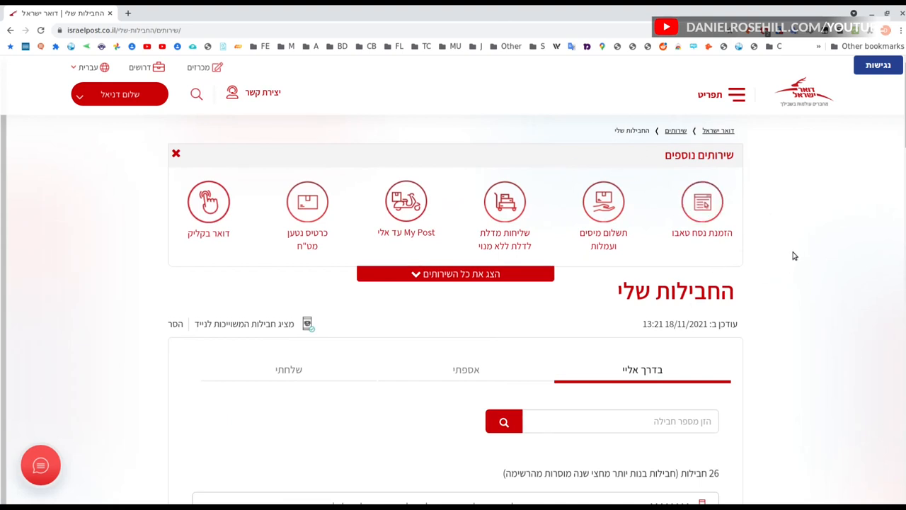
pyautogui.scroll(-3)
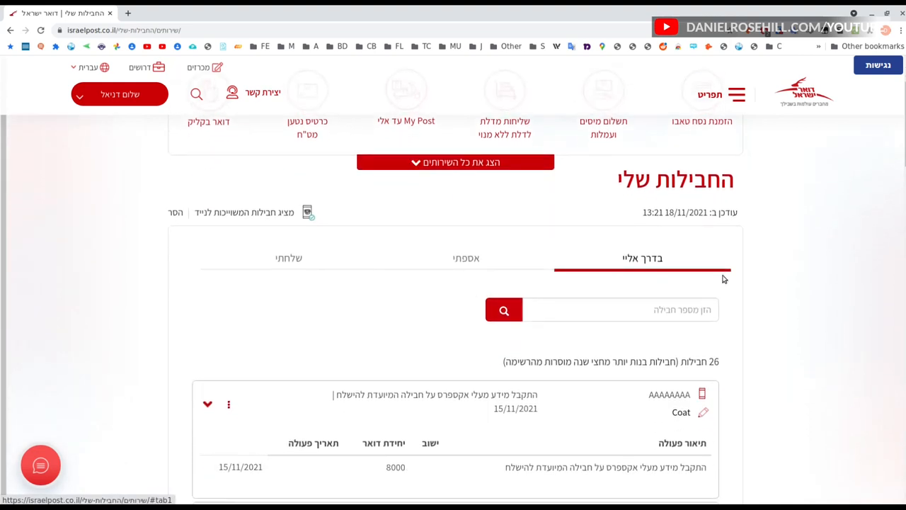
pyautogui.scroll(-3)
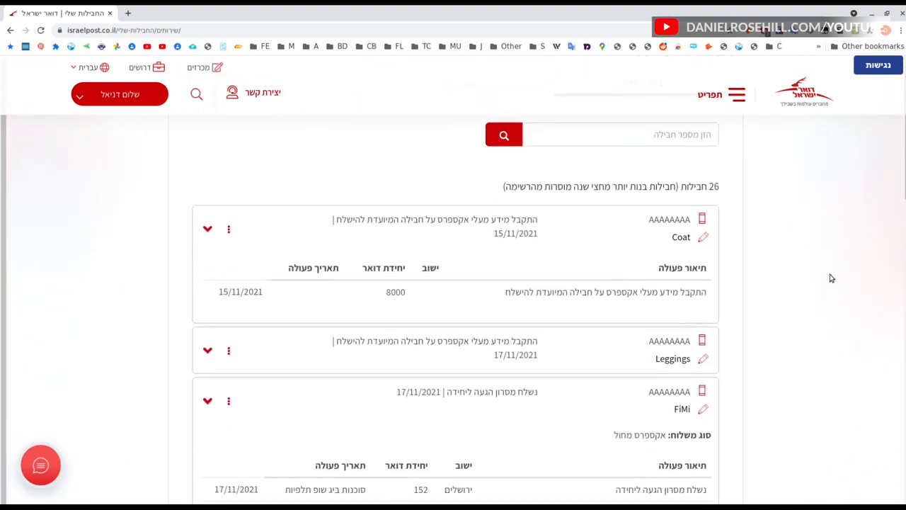
pyautogui.scroll(3)
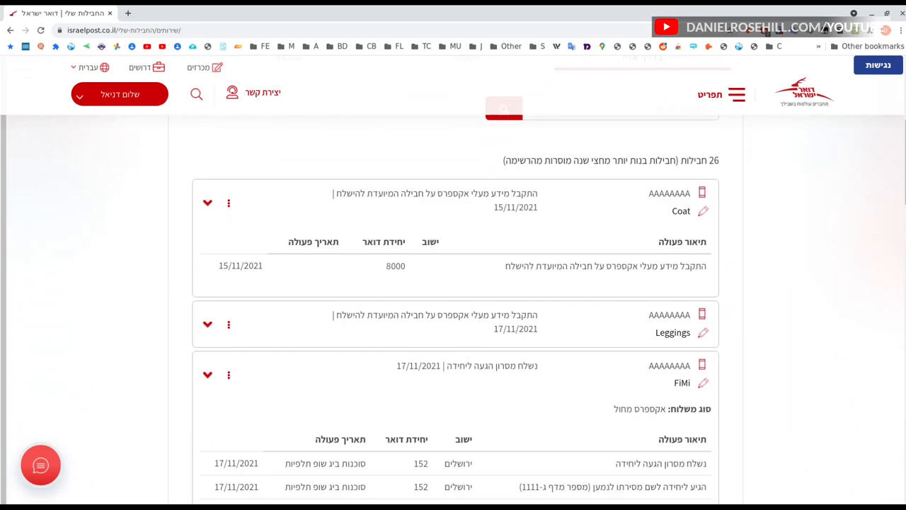